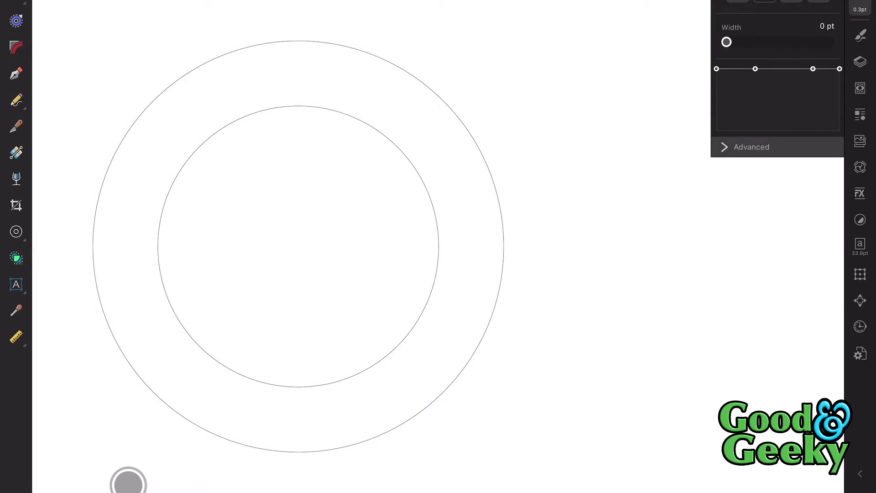
Thicken both circle outlines to about 2.4 pt.
left_click_drag(727, 42, 732, 41)
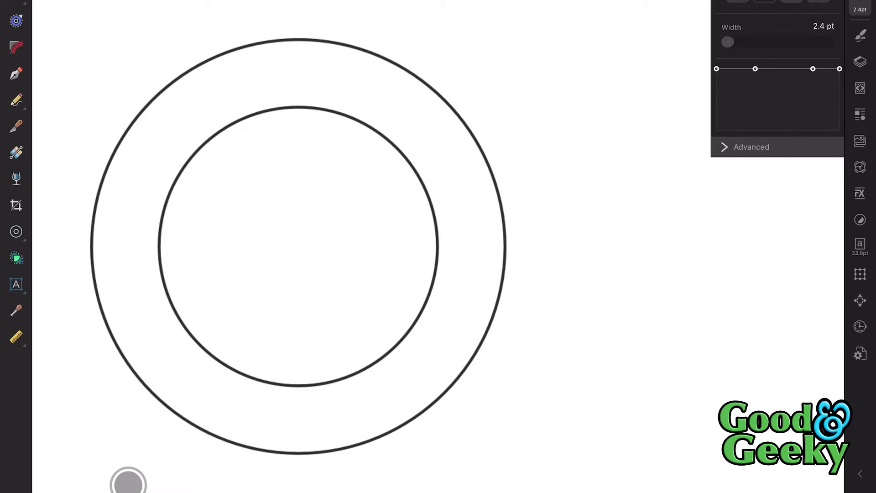
left_click_drag(728, 42, 732, 42)
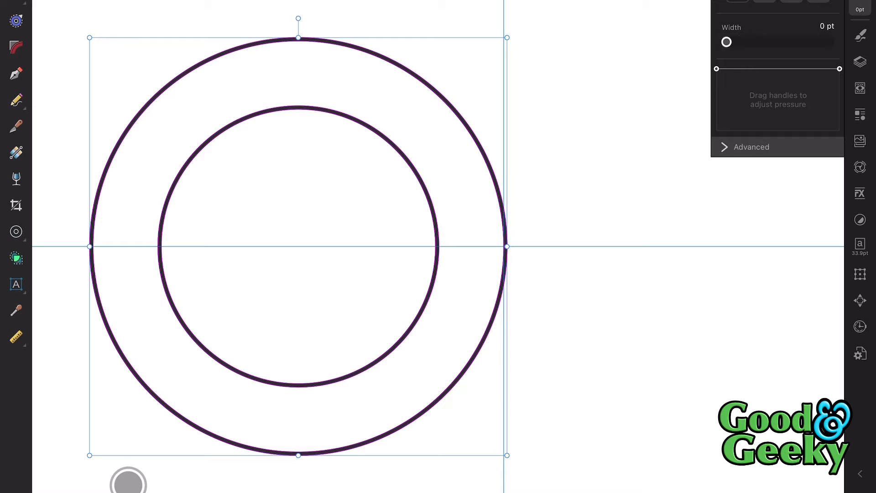
Move the duplicated ring to the right so it overlaps the original ring.
left_click_drag(298, 246, 533, 246)
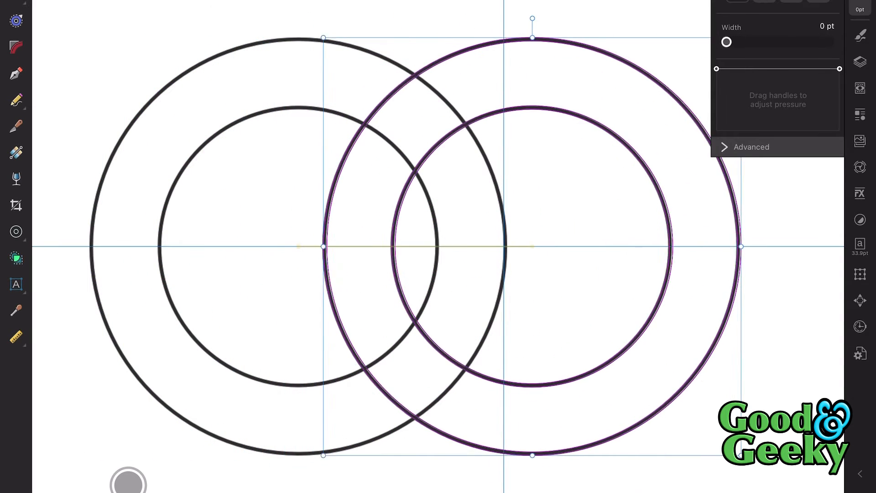
left_click_drag(531, 246, 643, 246)
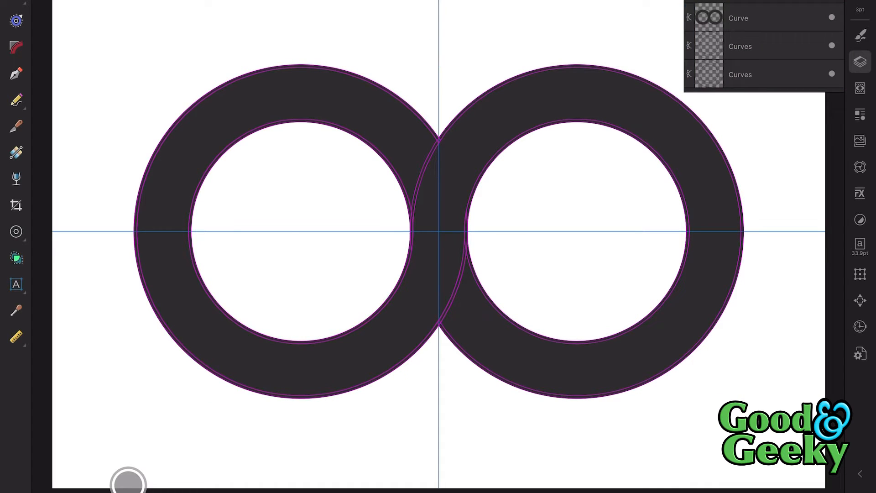
Apply a Boolean operation from the toolbar to combine and divide the rings.
left_click(740, 46)
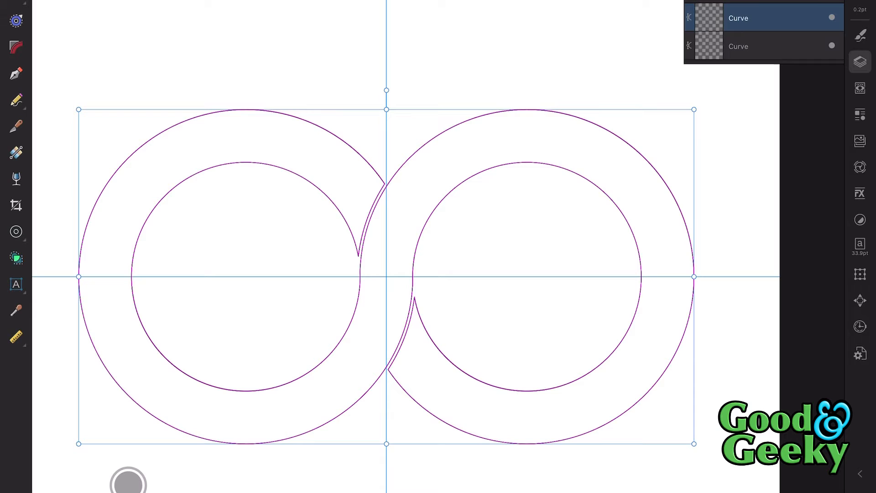
Select the other half of the infinity outline and zoom in on the crossings.
left_click(772, 47)
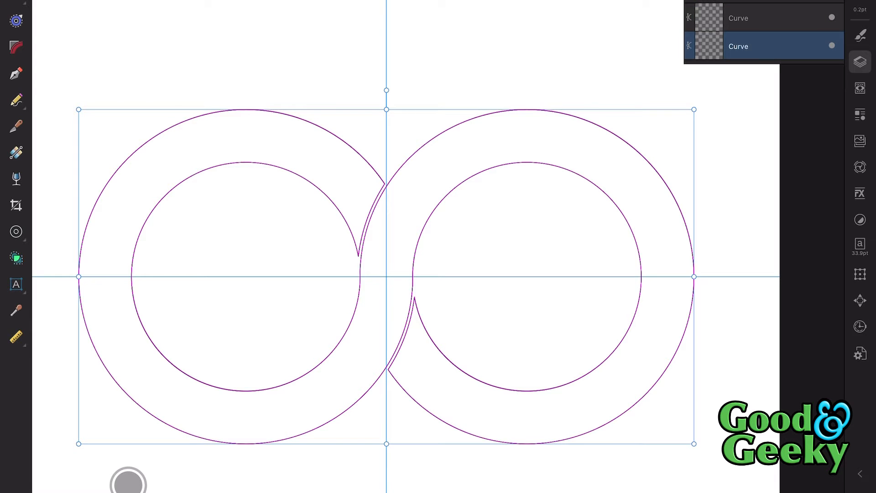
left_click(737, 46)
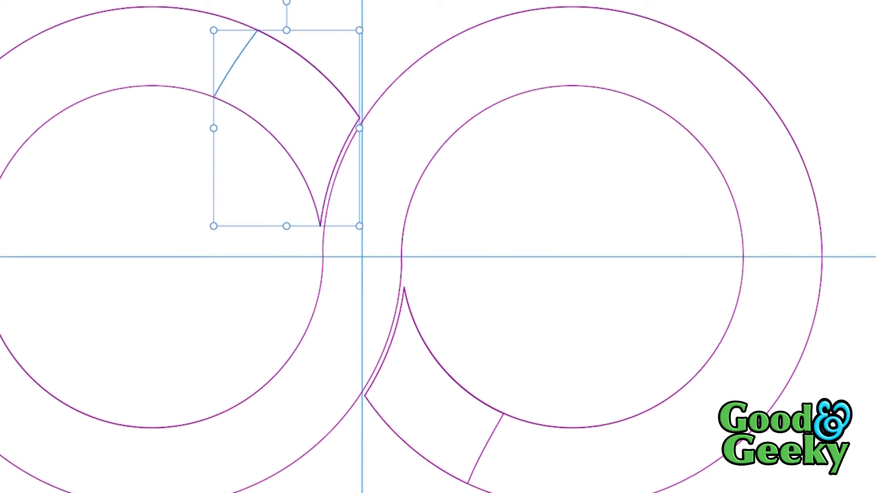
scroll("down", 3)
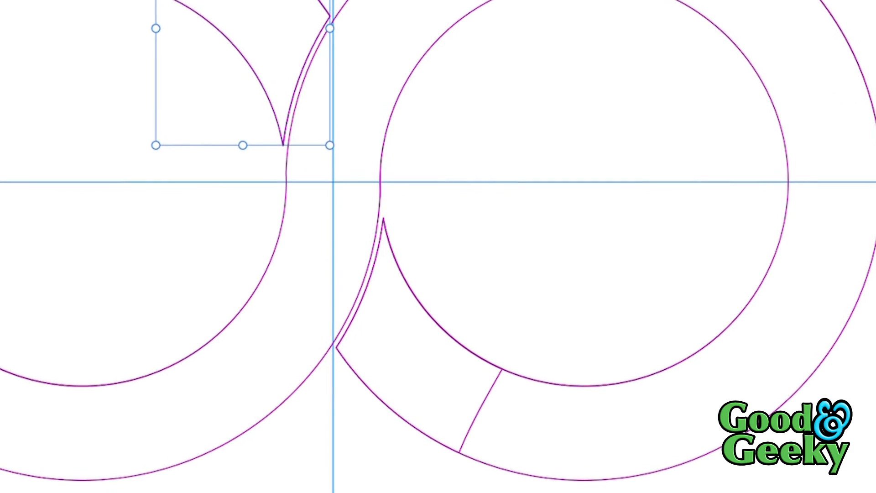
scroll("down", 3)
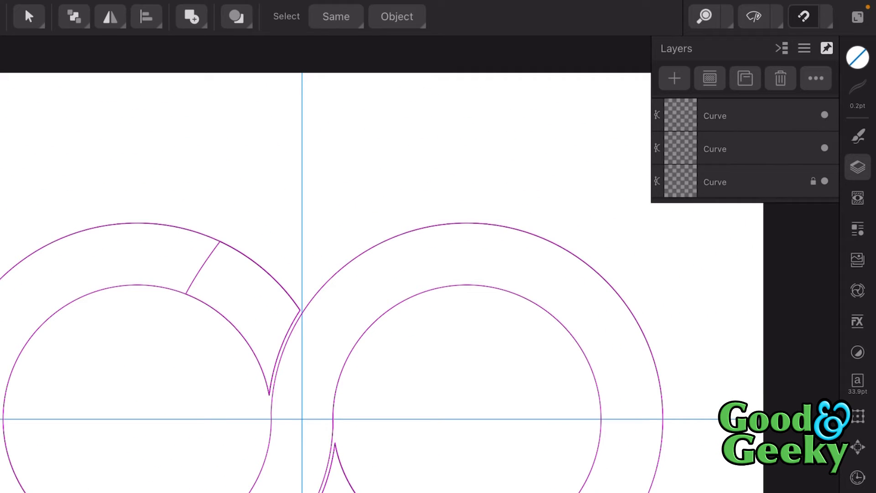
Unlock the bottom curve, select the loop pieces, and fill them deep purple.
left_click(814, 182)
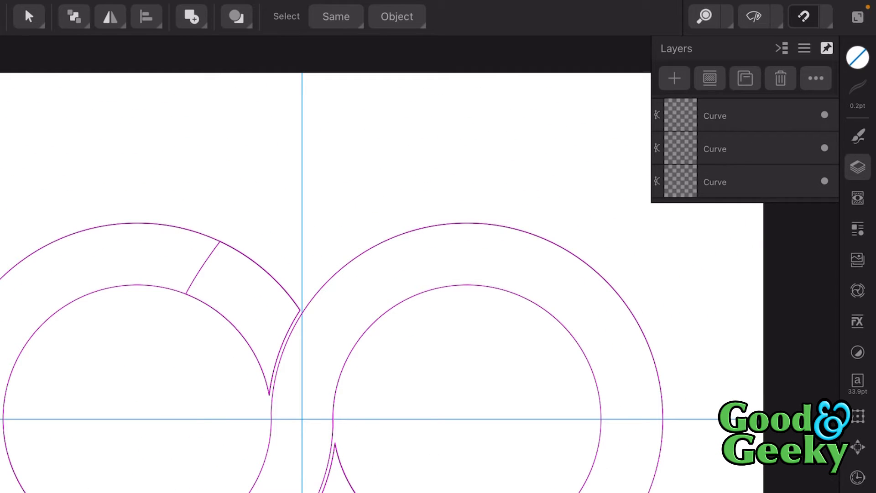
left_click(716, 182)
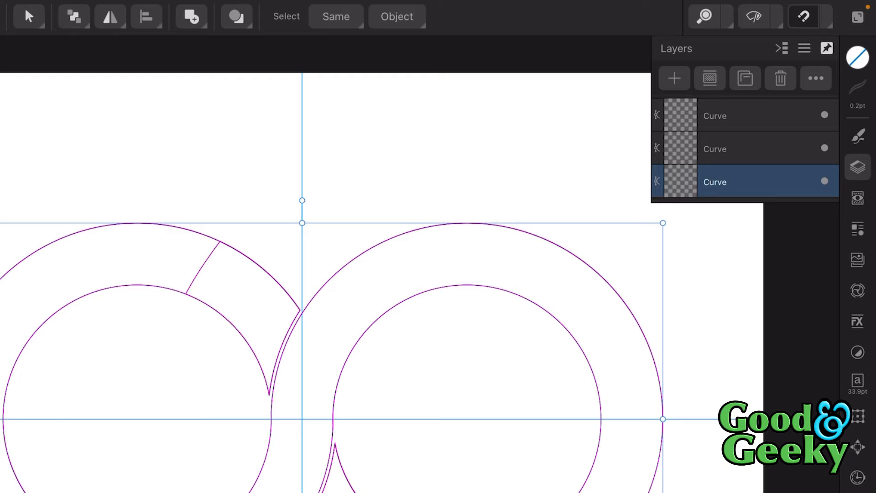
left_click(856, 57)
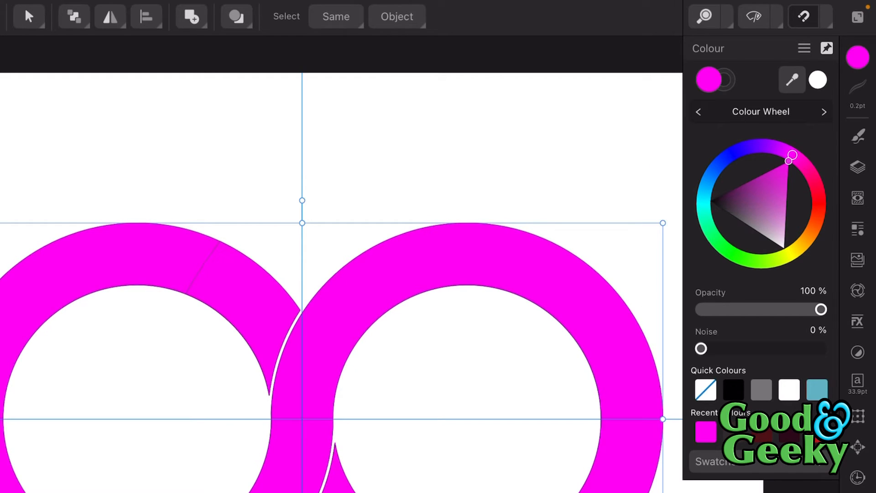
left_click_drag(792, 156, 763, 180)
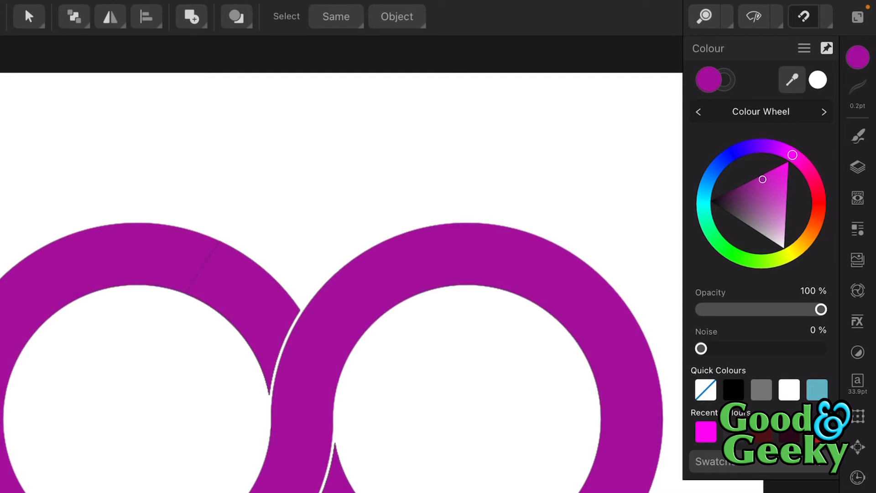
left_click(858, 167)
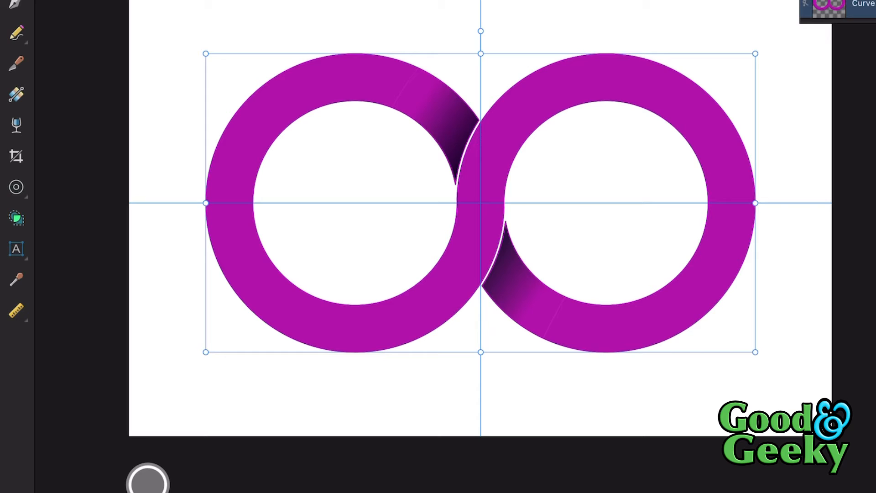
Enable the Bevel/Emboss layer effect on the infinity loop.
left_click(857, 344)
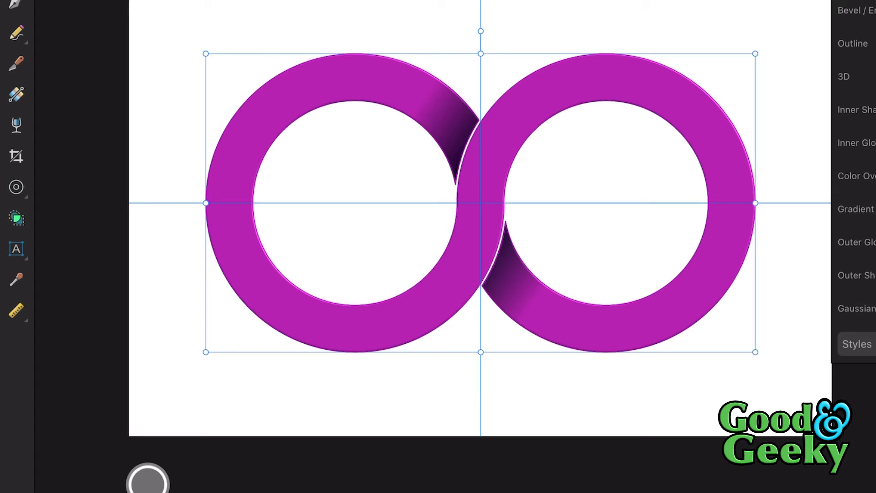
left_click(844, 77)
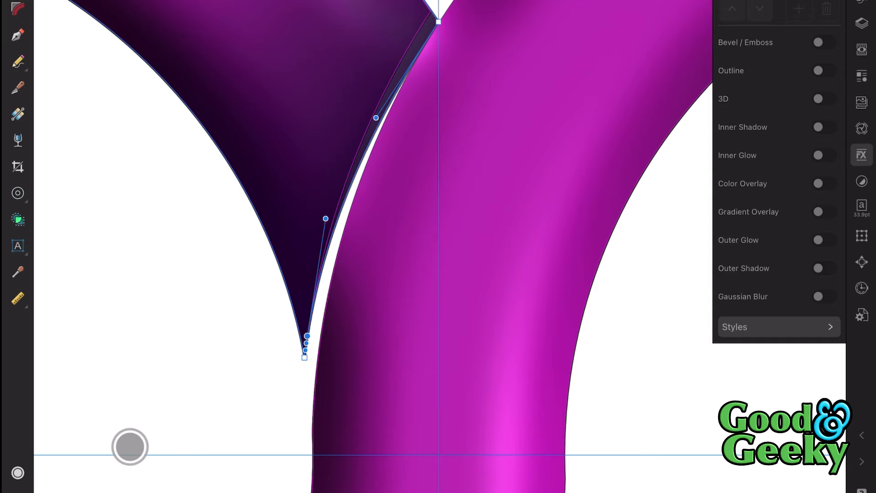
Drag a node of the dark crossing shadow so it follows the tube shape.
left_click_drag(304, 355, 313, 403)
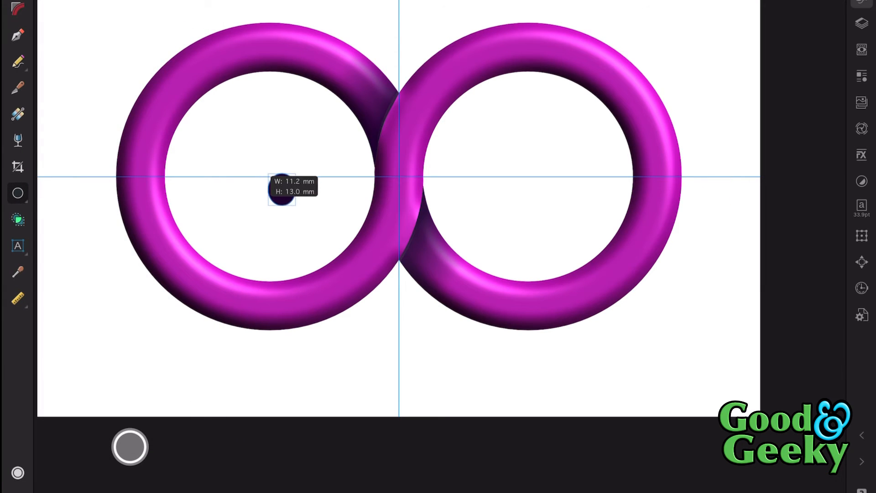
Draw a circle inside the left ring, enlarge it along the ring, and pick its highlight colour.
left_click_drag(282, 190, 316, 224)
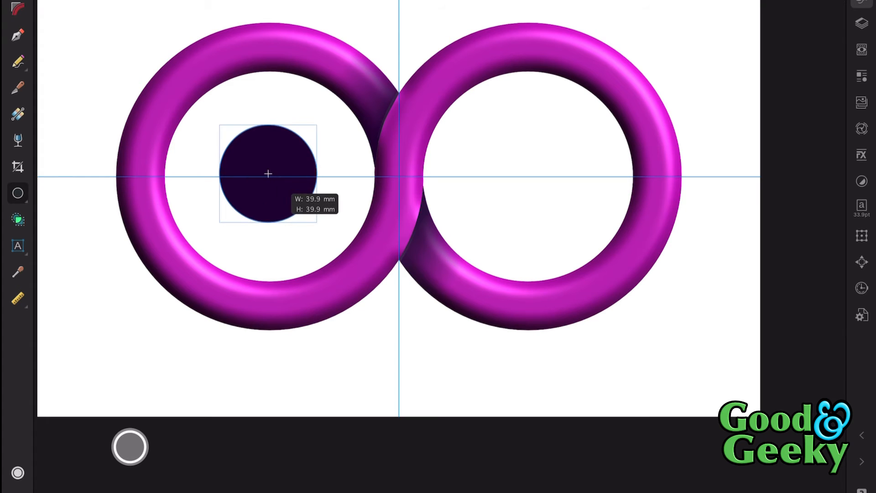
left_click_drag(317, 222, 386, 285)
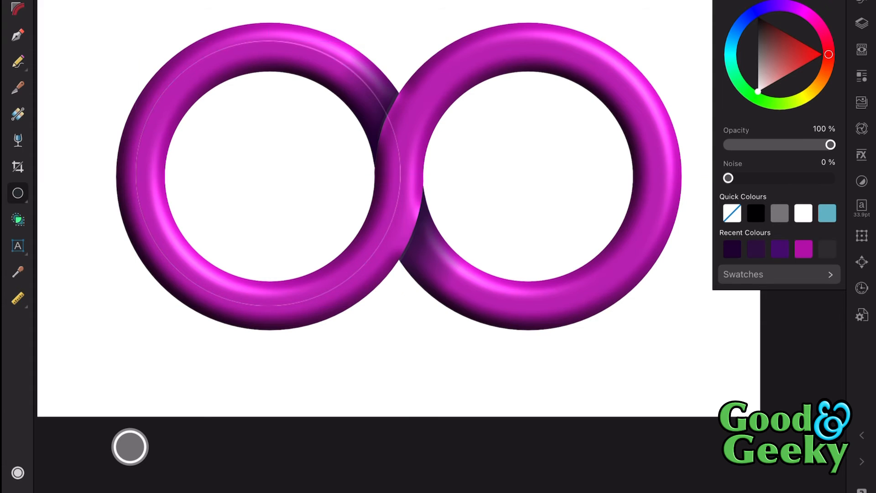
left_click(267, 174)
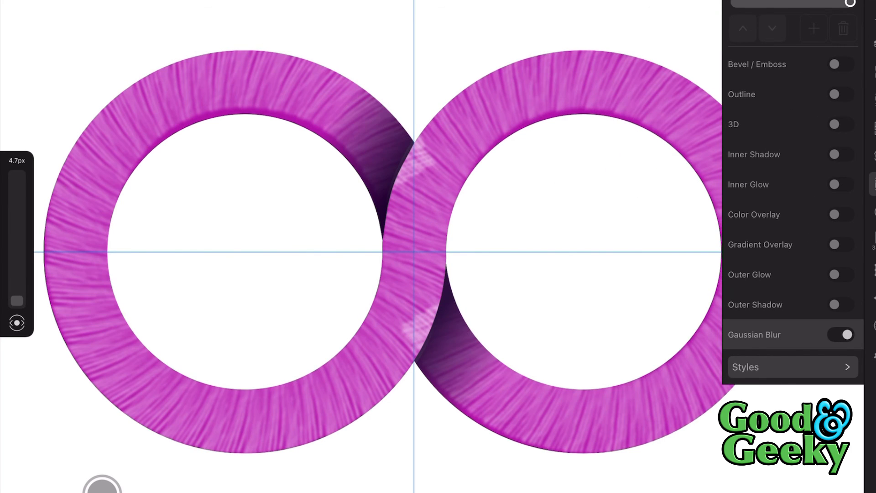
Set the Gaussian Blur radius to 0 px to sharpen the hatched texture.
left_click_drag(17, 171, 17, 304)
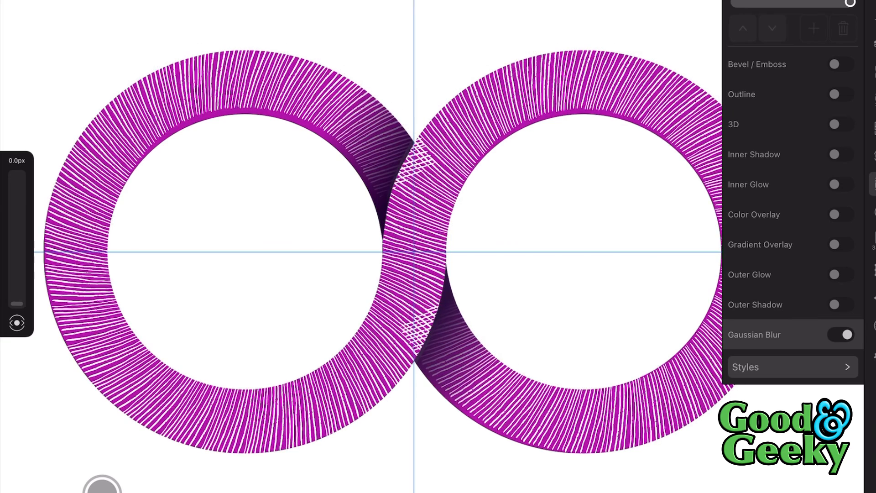